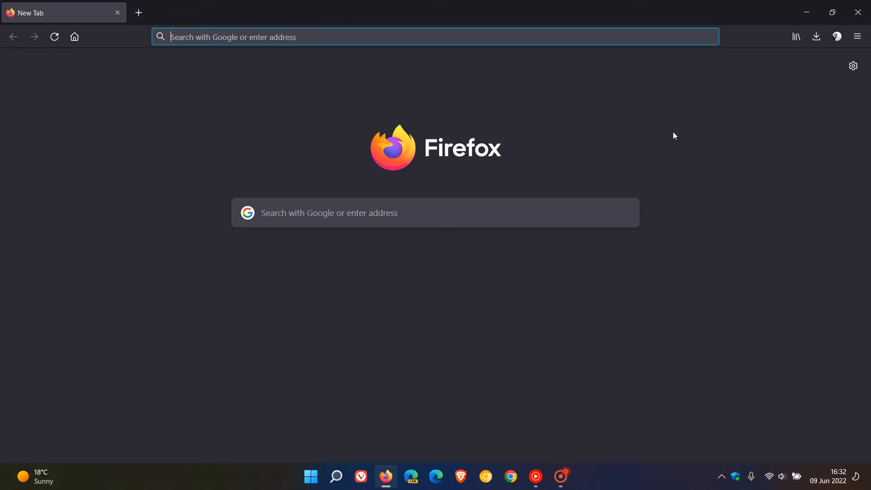
mouse_move(350, 104)
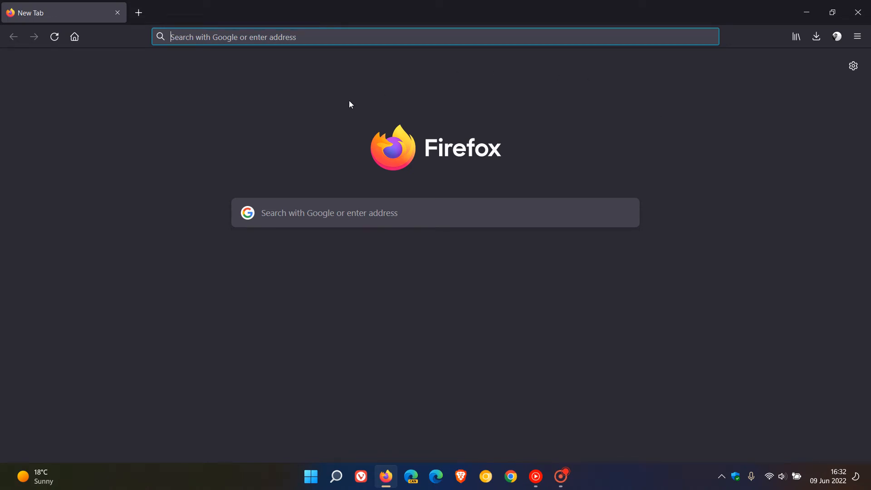
mouse_move(642, 150)
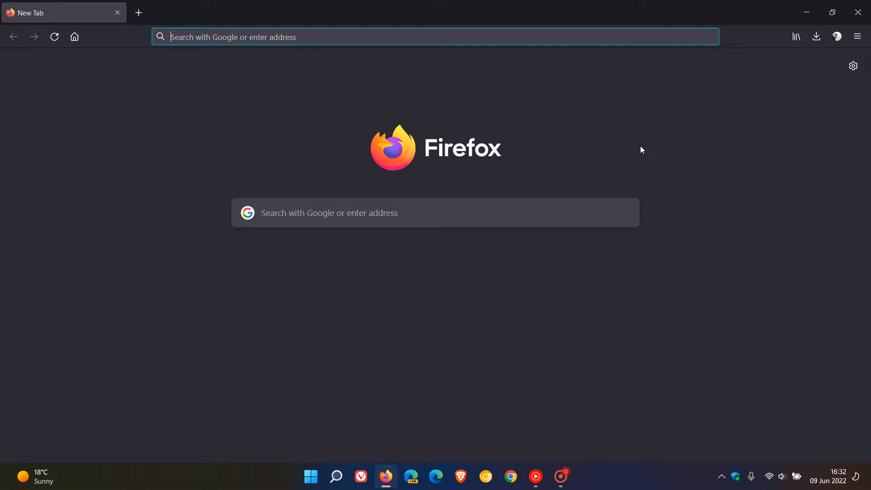
mouse_move(731, 169)
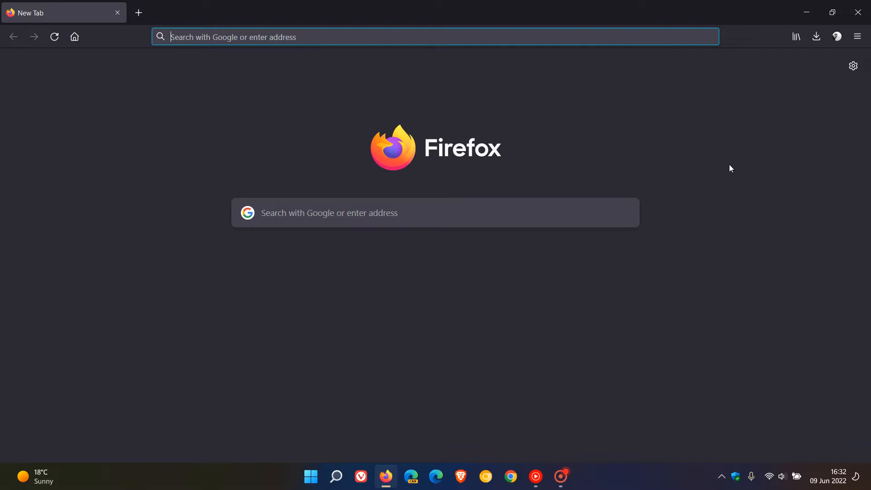
mouse_move(832, 399)
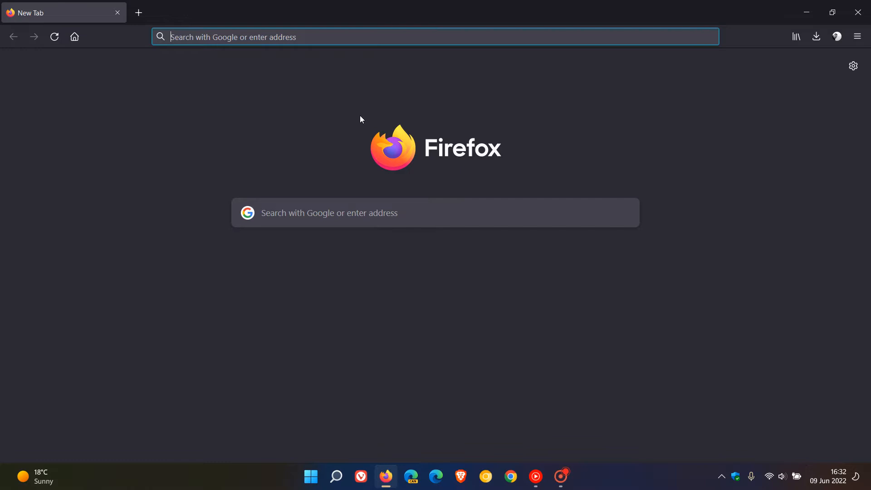
mouse_move(635, 155)
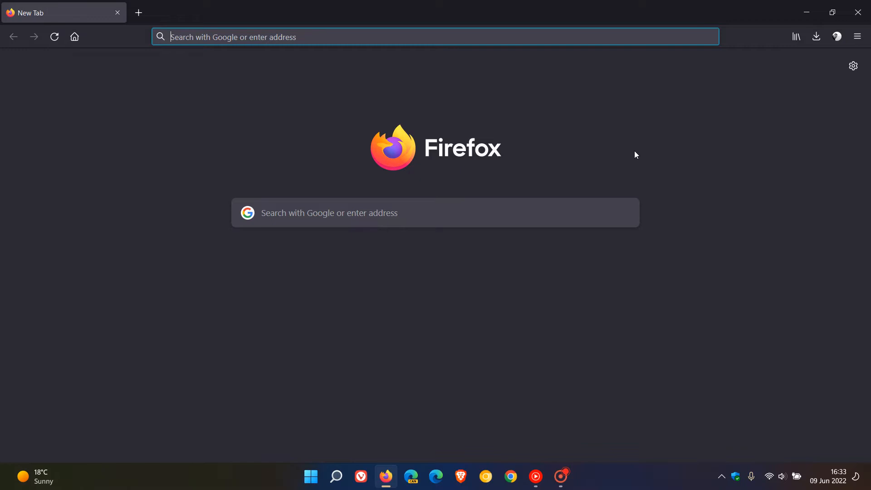
mouse_move(659, 140)
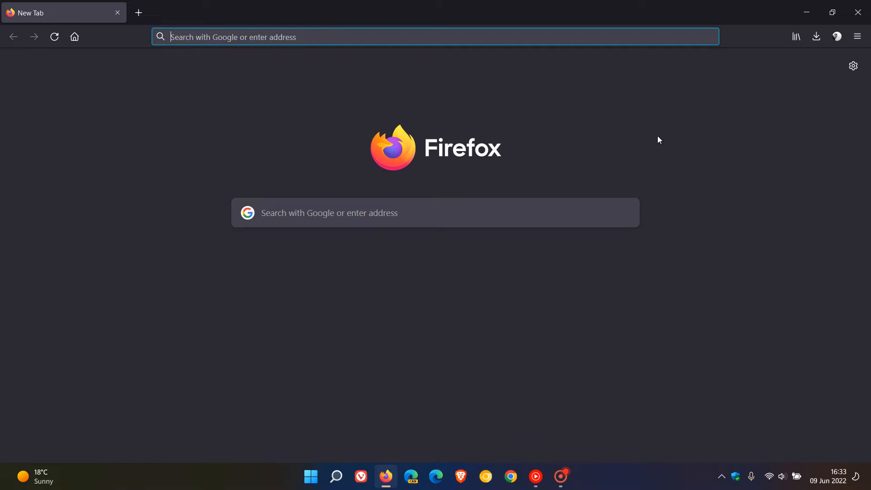
mouse_move(680, 138)
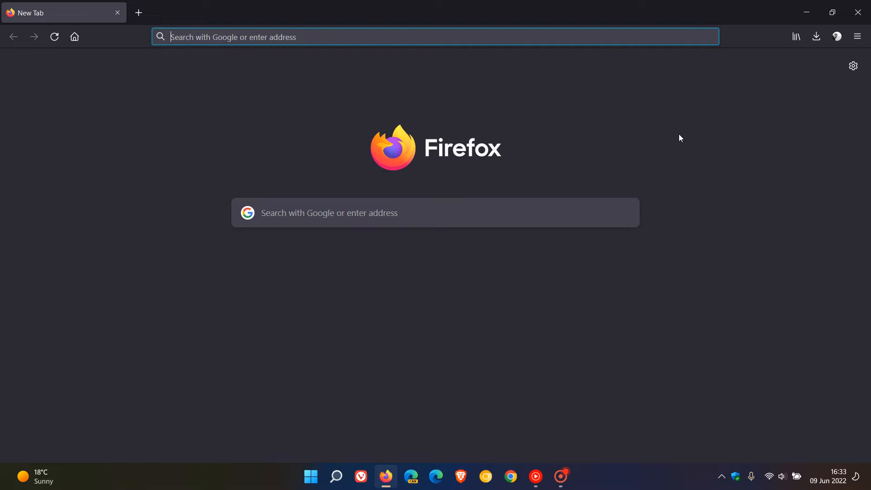
mouse_move(404, 161)
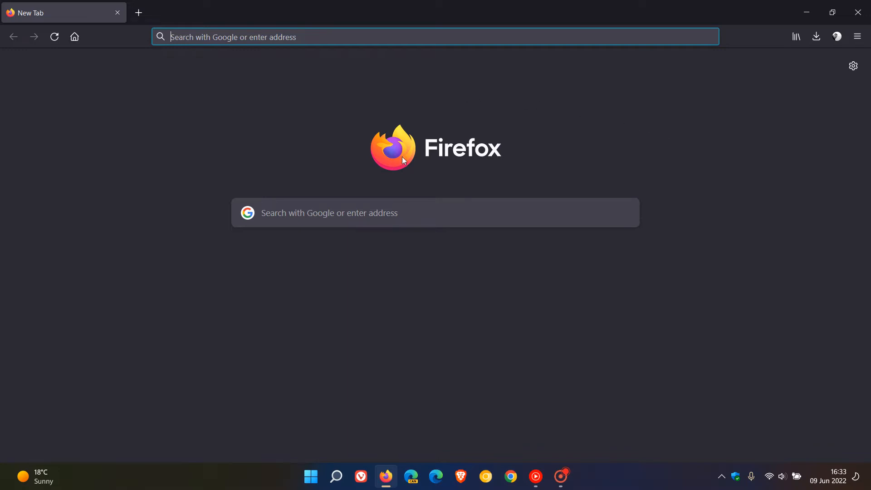
mouse_move(635, 153)
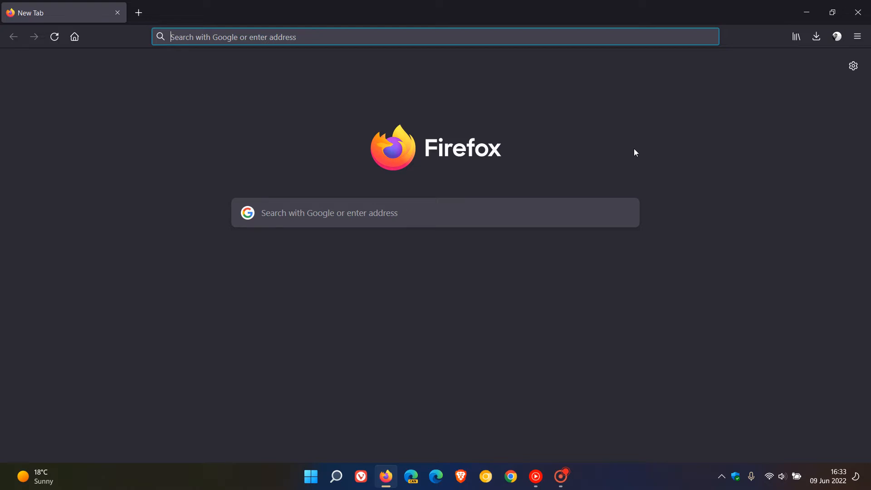
mouse_move(611, 141)
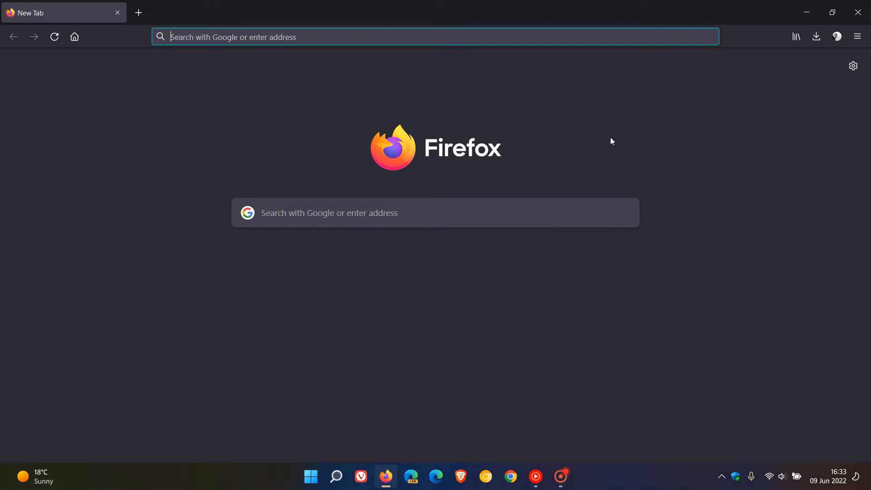
mouse_move(638, 148)
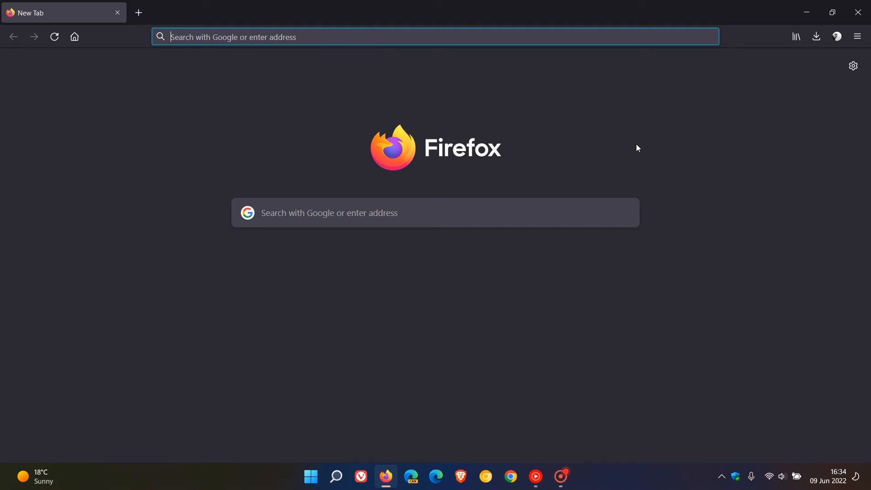
mouse_move(645, 141)
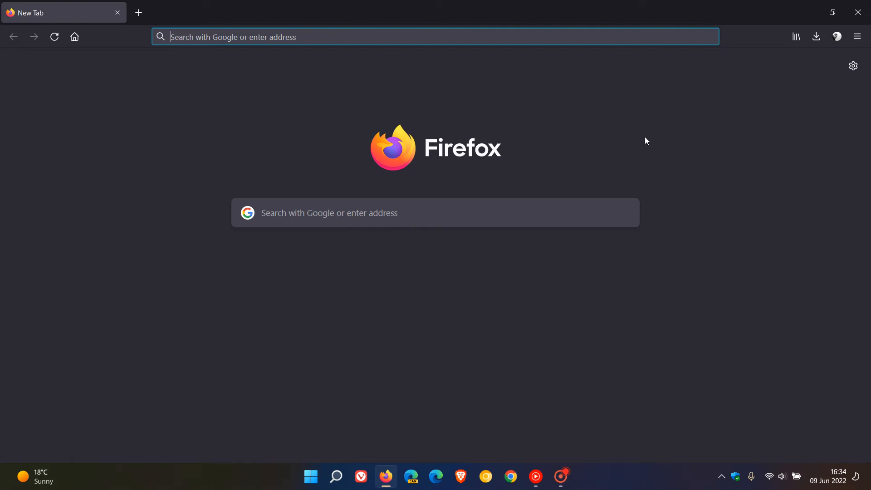
mouse_move(489, 172)
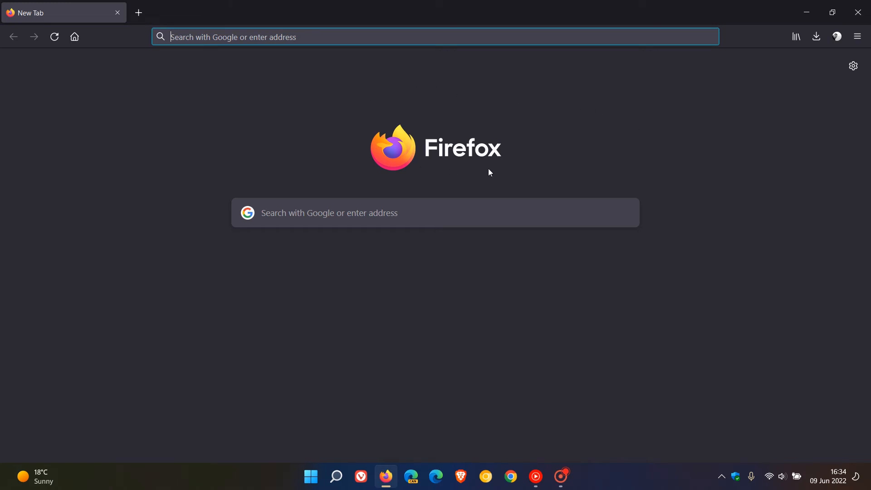
mouse_move(657, 148)
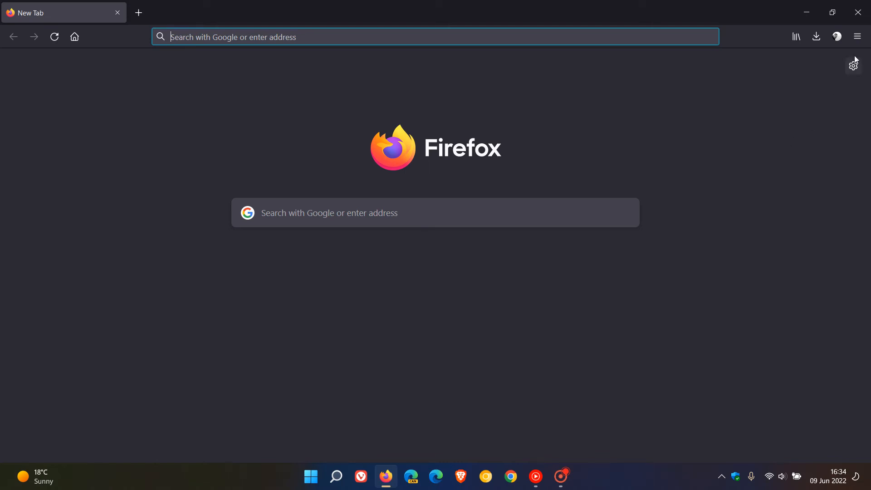
- Show the About Firefox window confirming version 101.0.1 (64-bit) is up to date
click(858, 37)
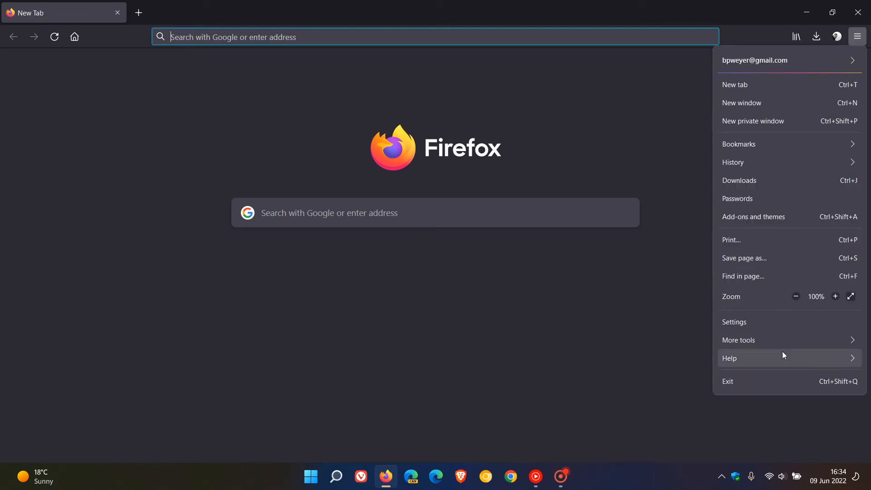
click(730, 358)
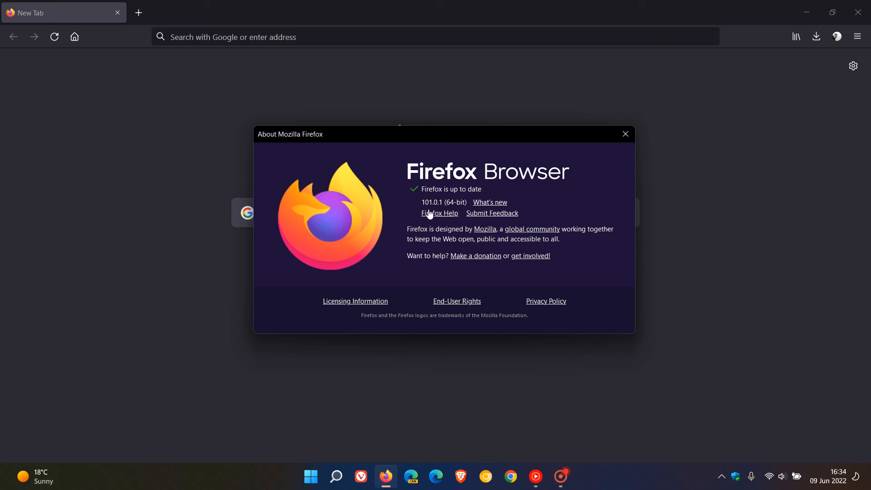
mouse_move(505, 230)
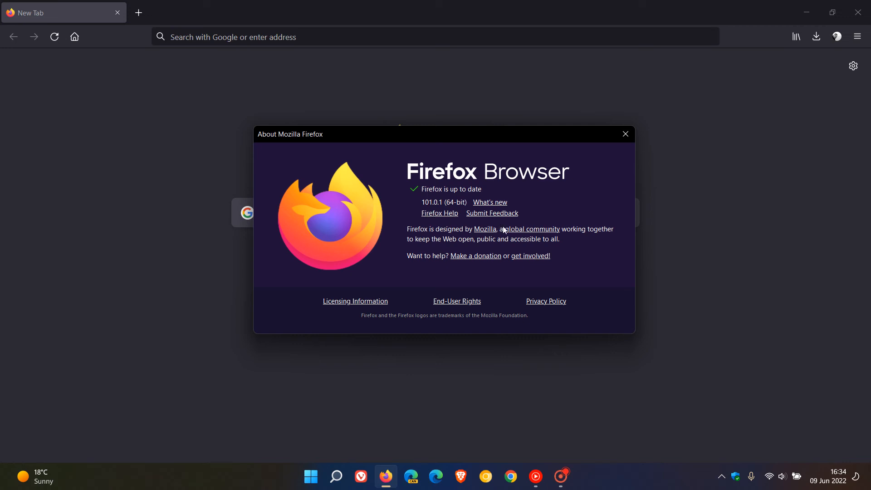
- Read the Fixed section of the 101.0.1 release notes, then close that tab
click(490, 202)
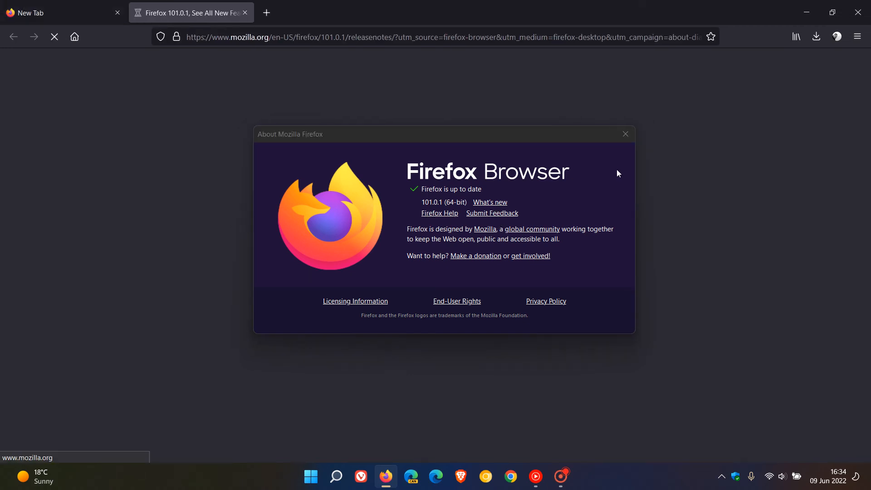
click(625, 135)
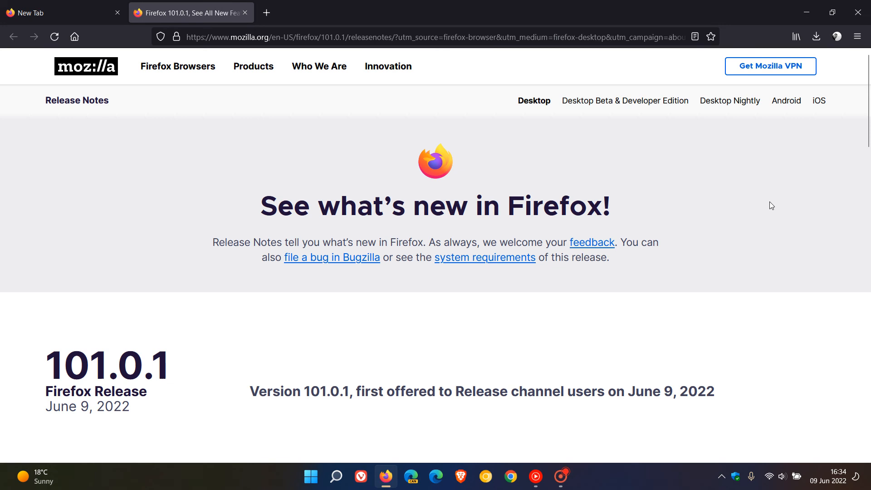
scroll(down, 3)
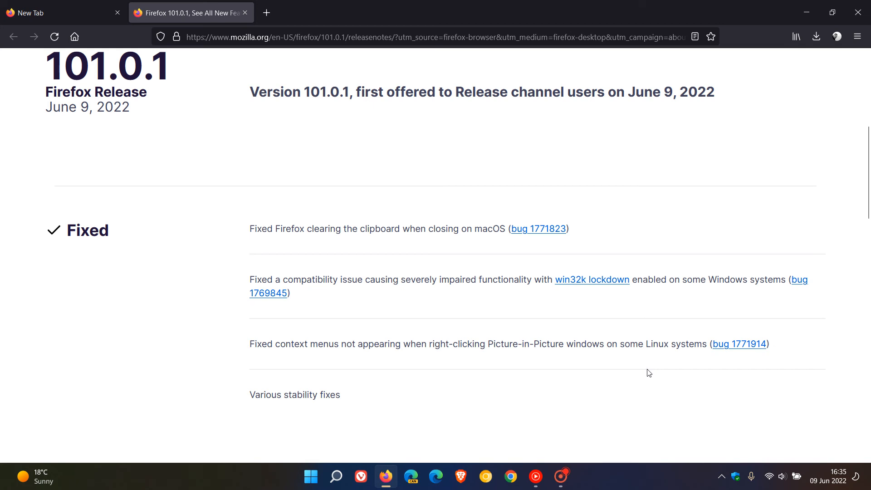
scroll(down, 3)
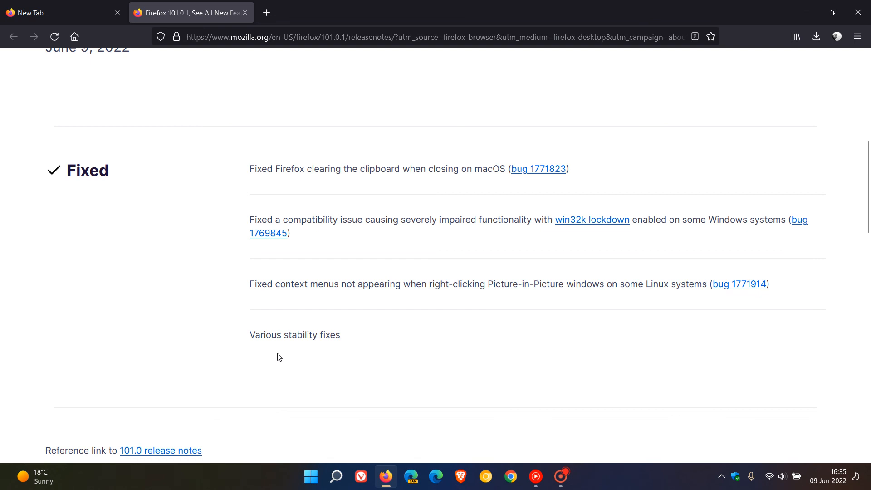
mouse_move(335, 363)
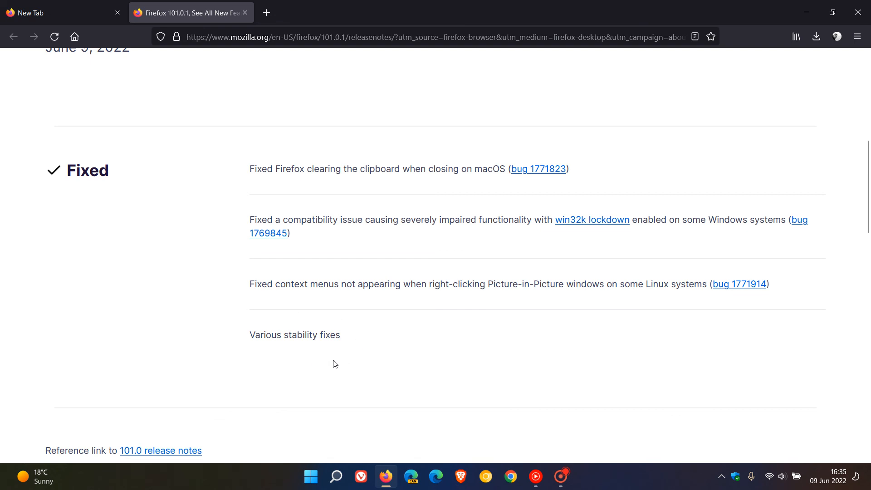
mouse_move(377, 355)
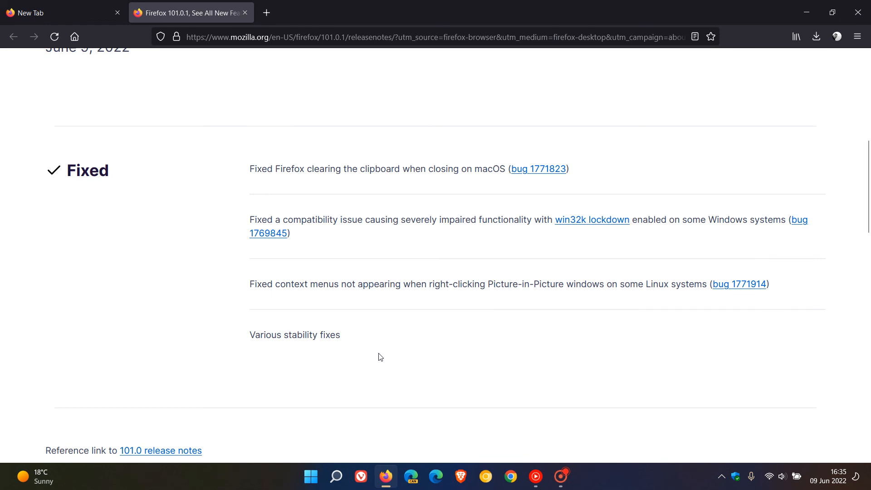
mouse_move(535, 354)
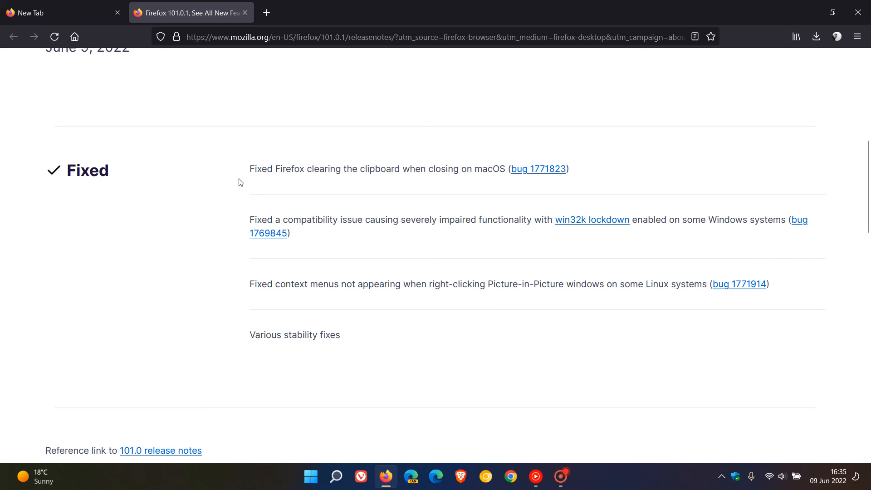
click(56, 12)
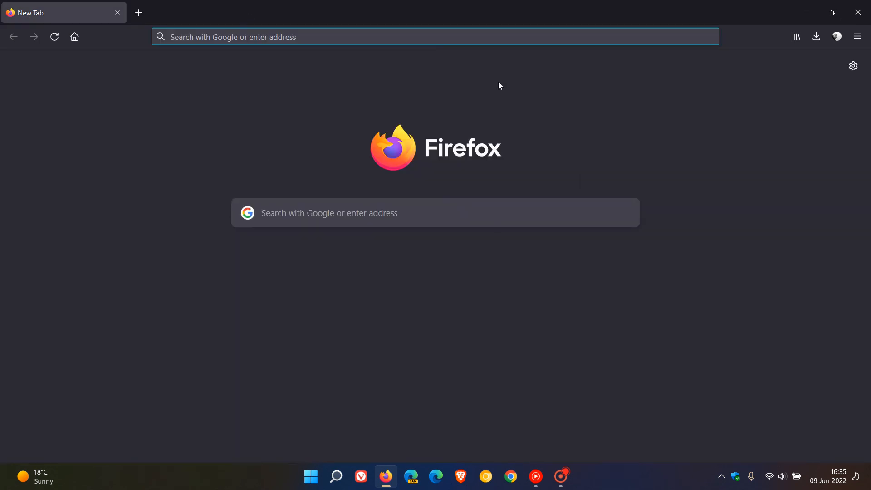